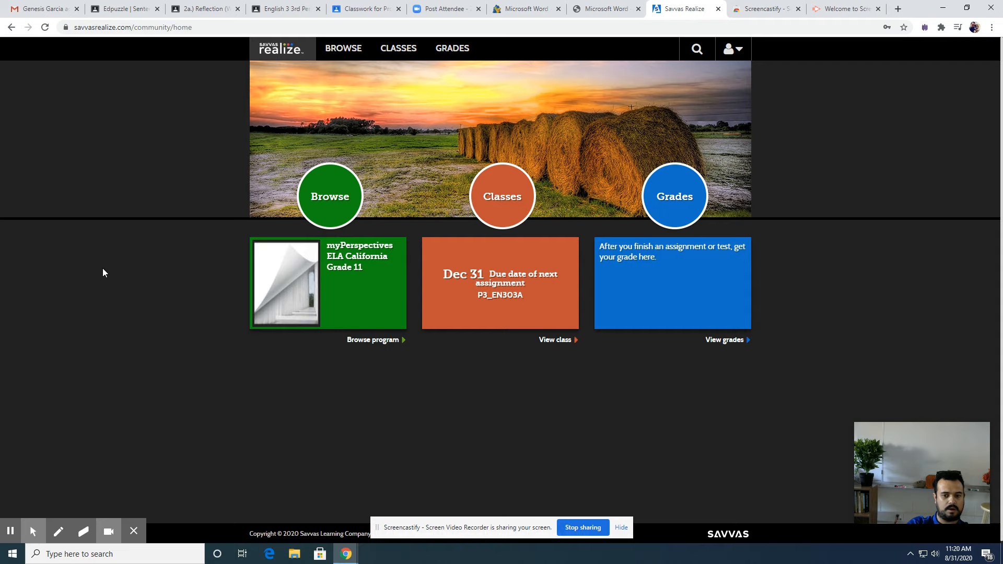
mouse_move(501, 196)
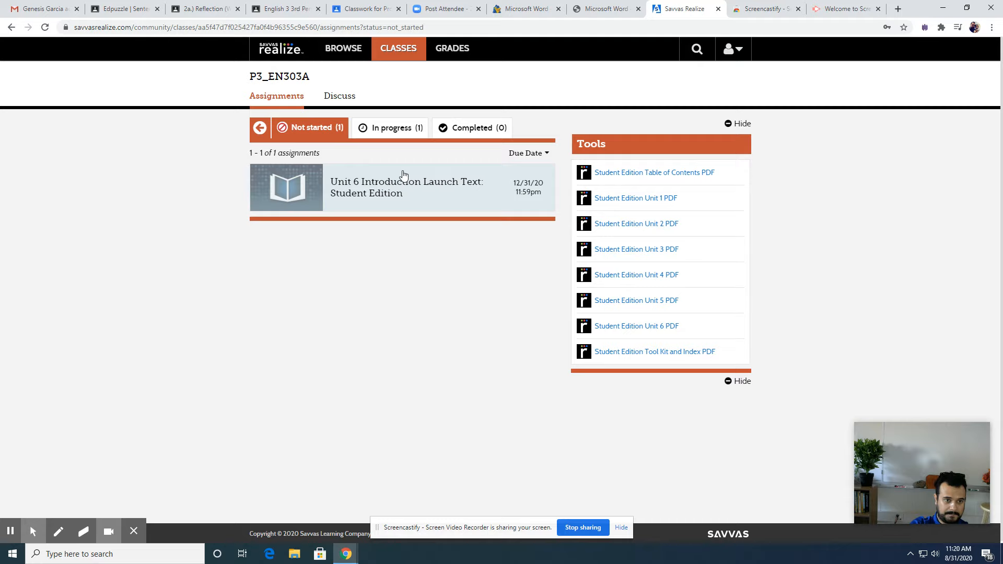
Launch the 'Unit 6 Introduction Launch Text: Student Edition' tile to show Old Man at the Bridge
click(405, 187)
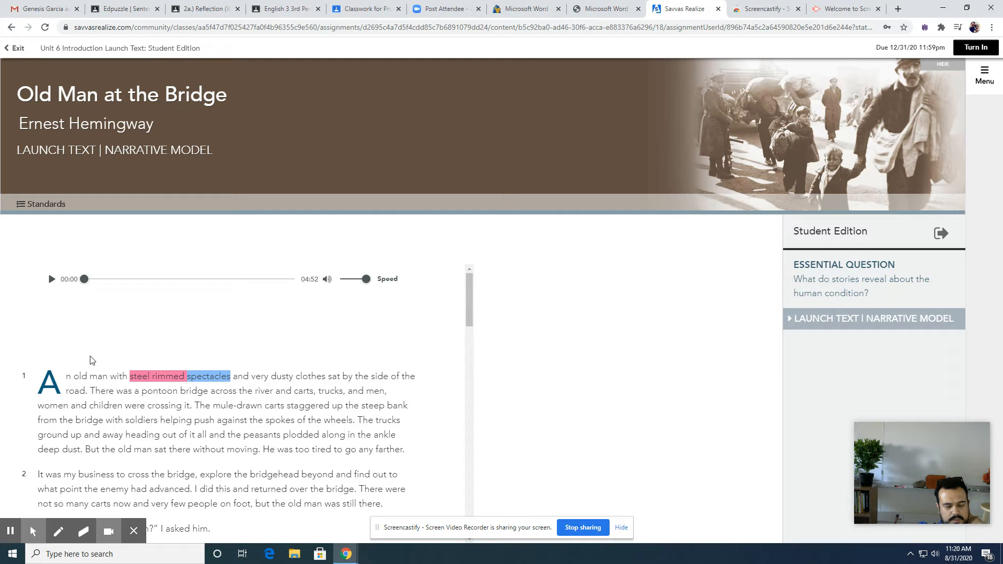
Play the story's audio narration for its opening seconds and pause it at 0:07
click(52, 279)
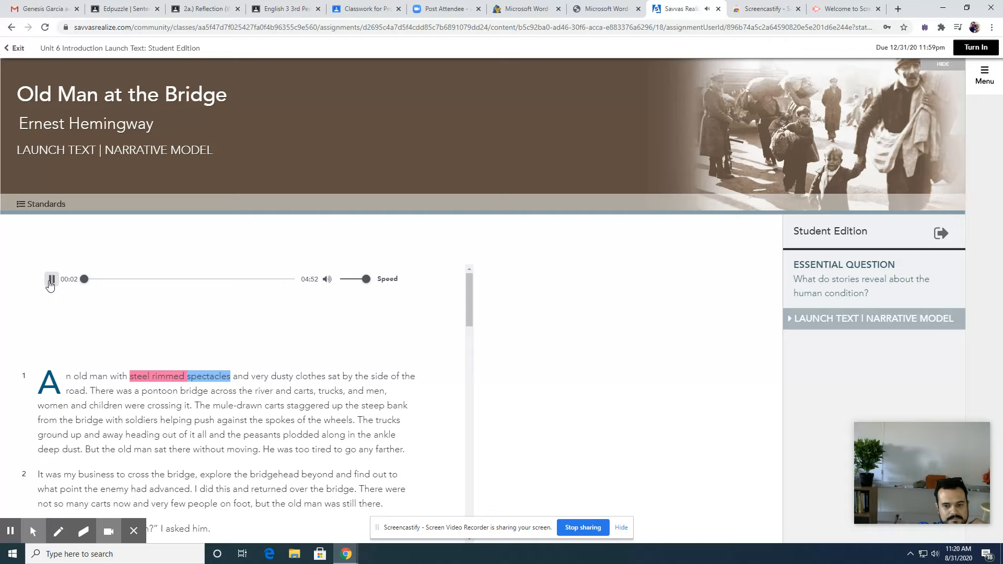
click(51, 279)
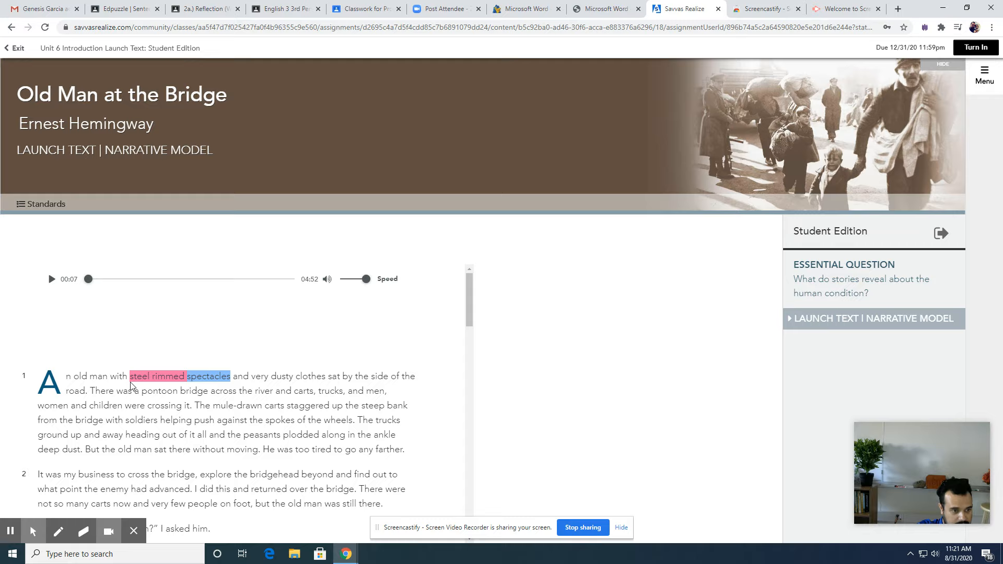
Recolor the 'steel rimmed spectacles' highlight in paragraph one to yellow
click(141, 375)
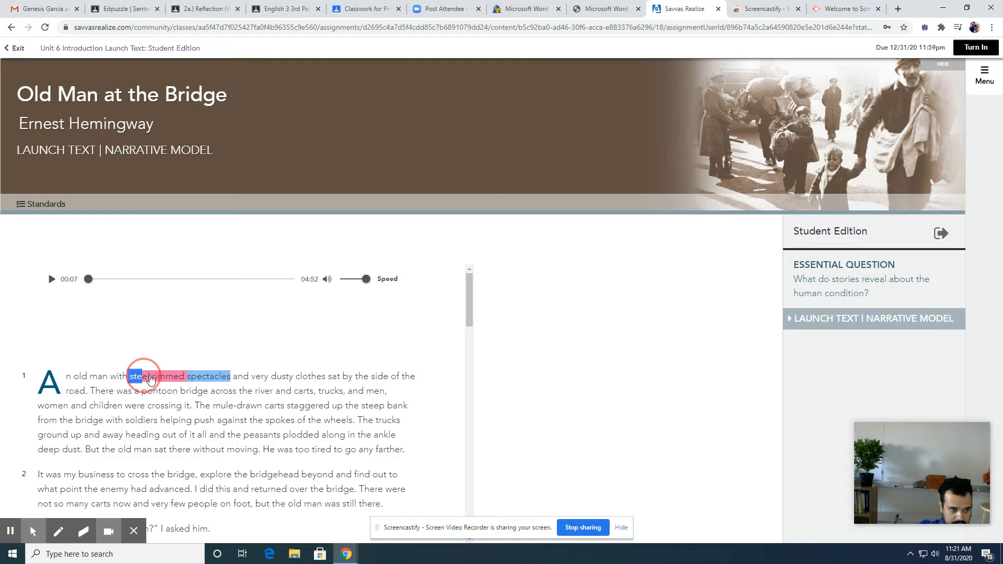
click(150, 376)
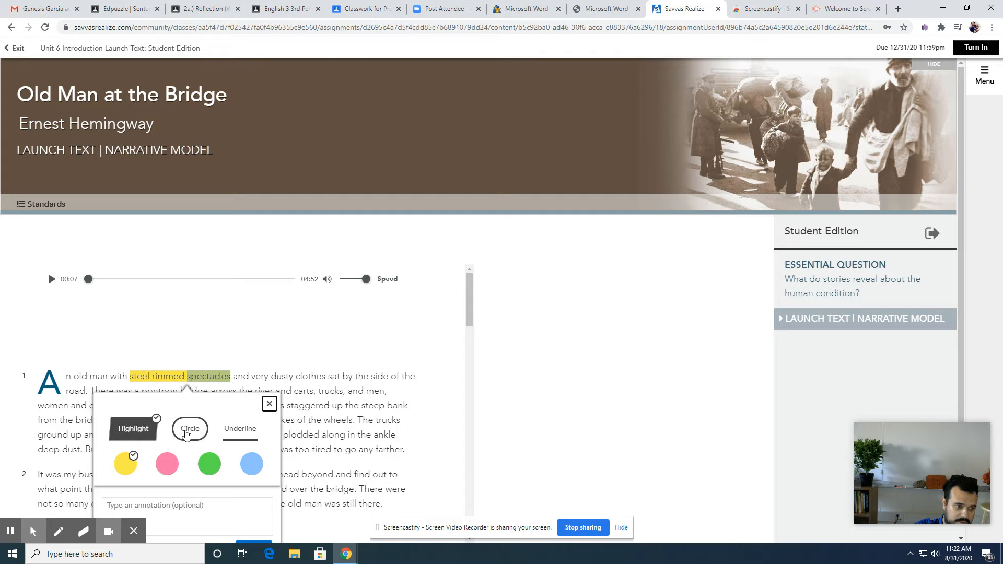
Apply a green highlight to 'The mule-drawn carts' through 'go any farther' in paragraph one
click(208, 464)
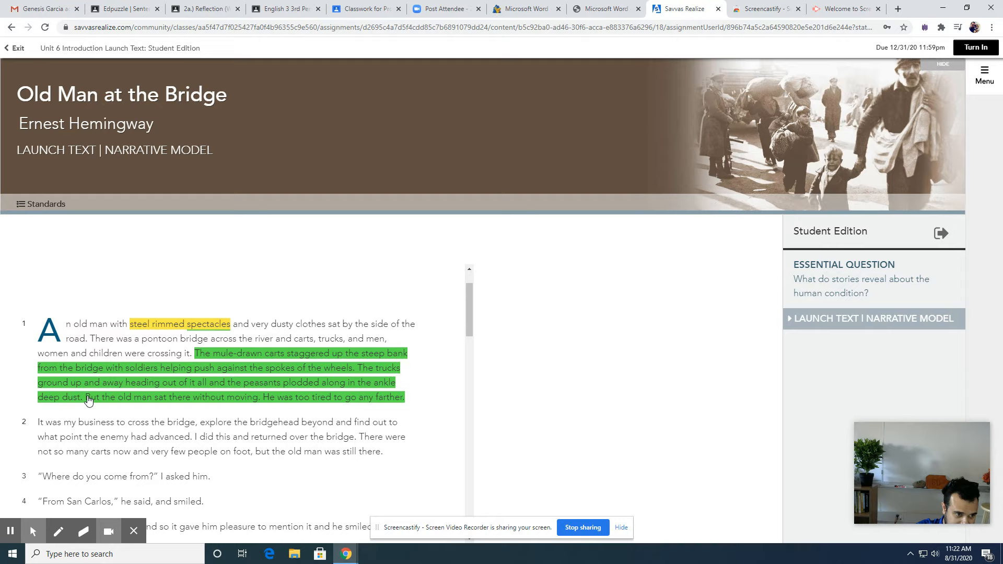
click(89, 397)
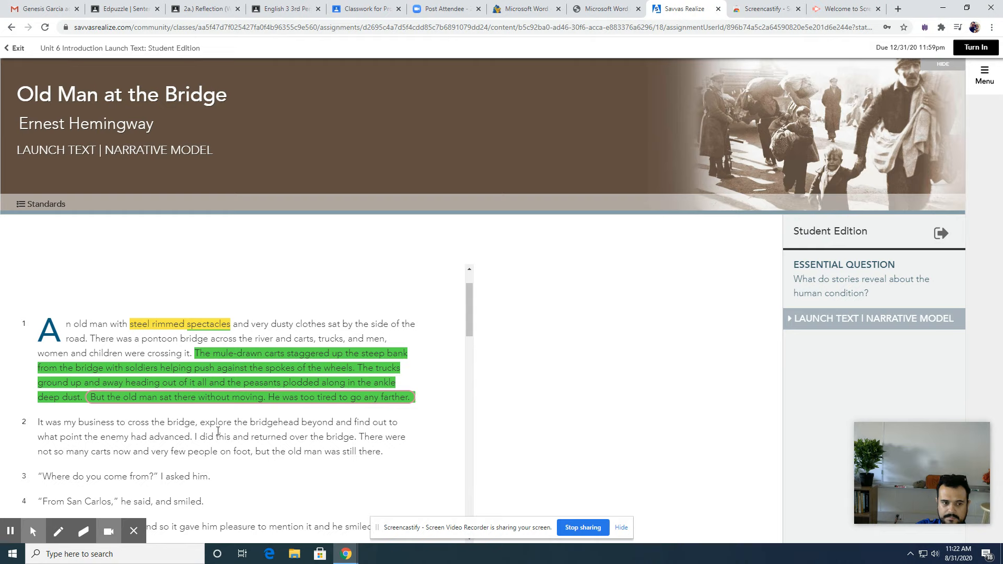
mouse_move(365, 402)
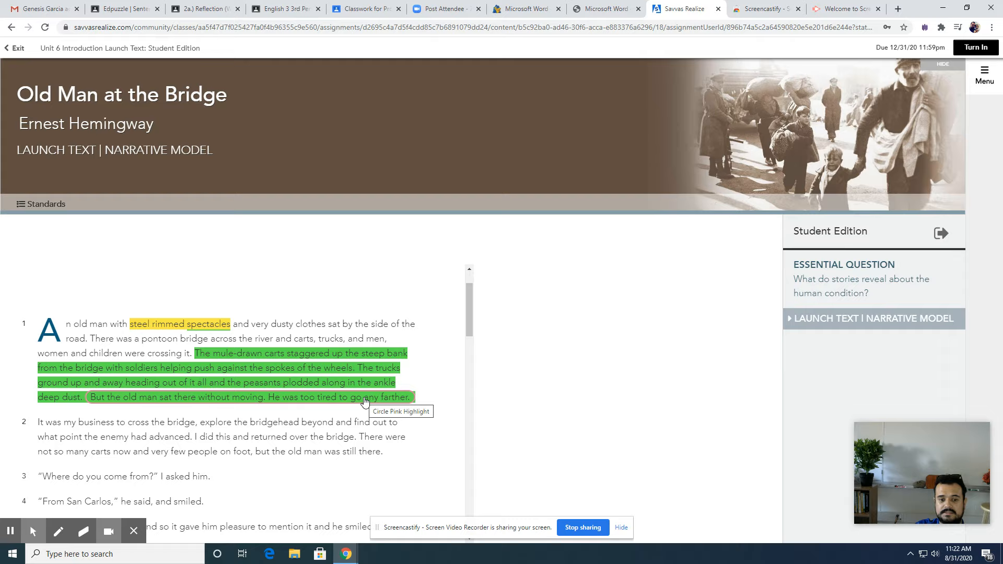